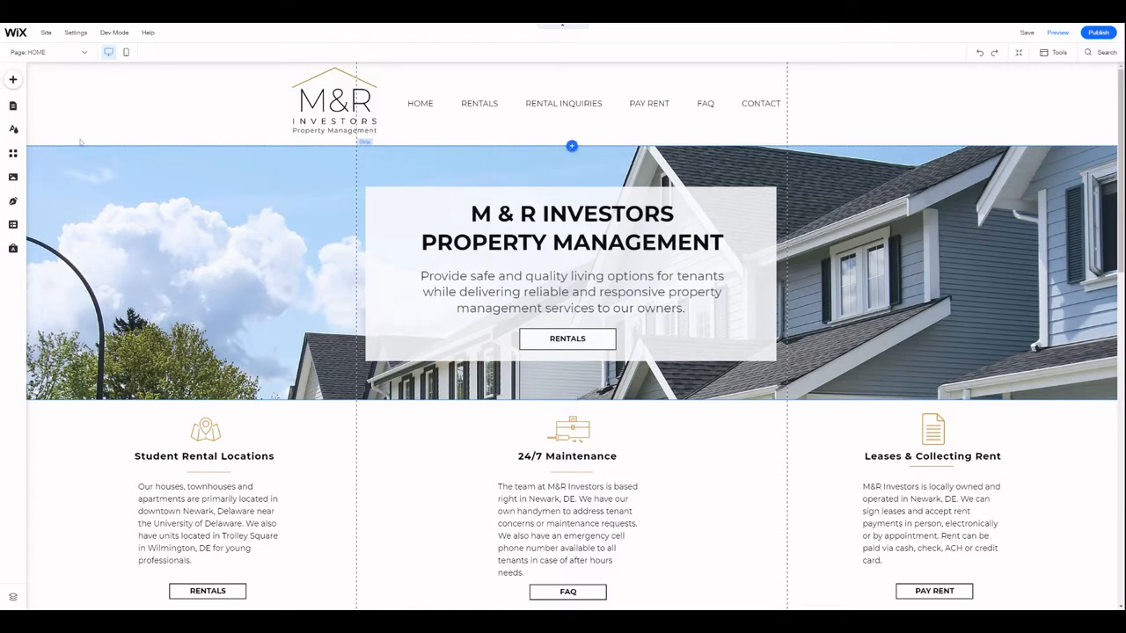
Step: Open the Properties (Item) dynamic page from the Pages panel's Dynamic Pages list
left_click(14, 107)
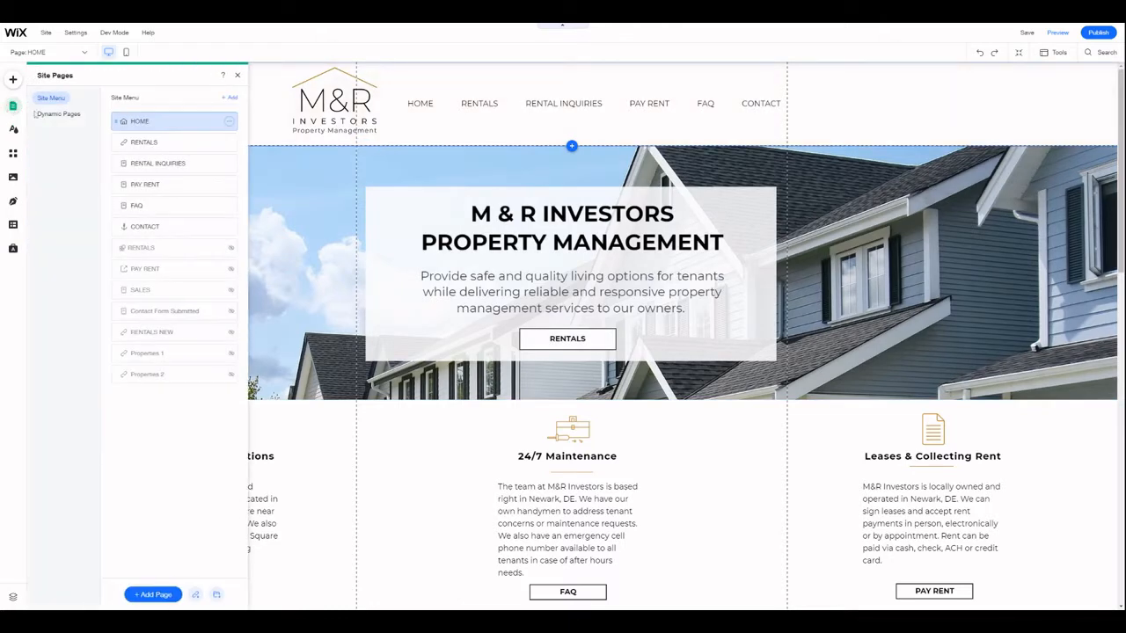
left_click(58, 112)
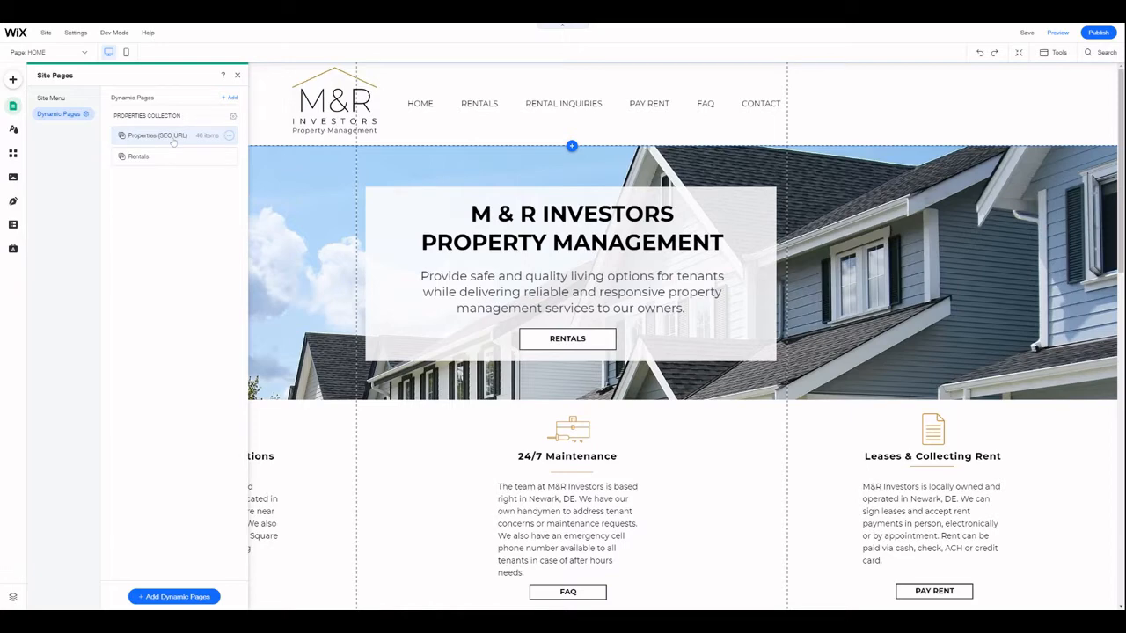
left_click(156, 134)
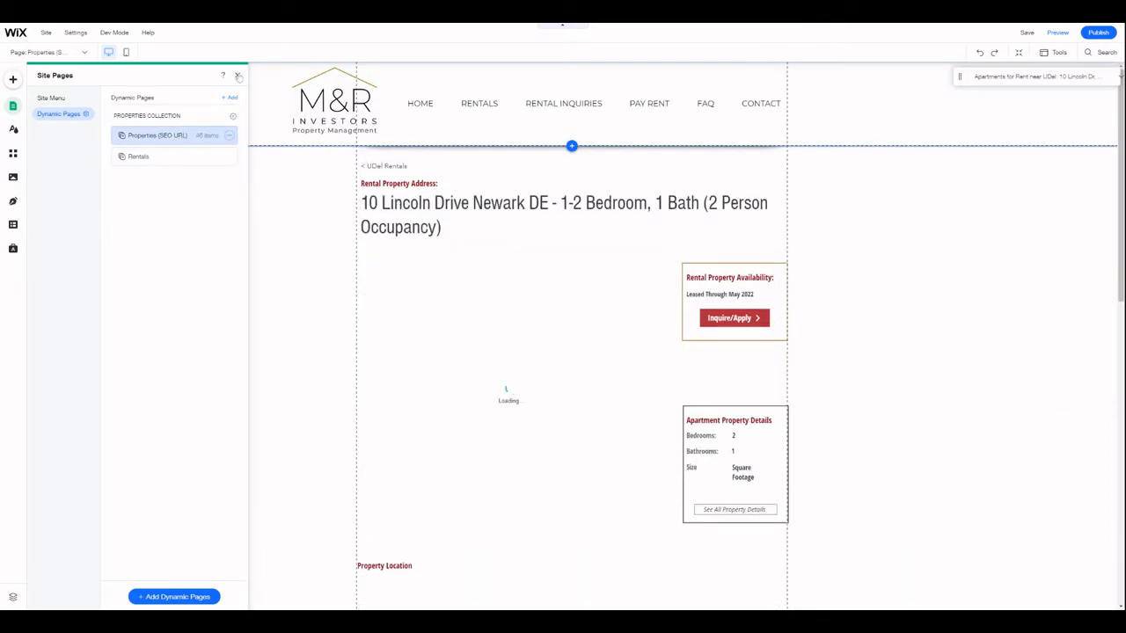
left_click(137, 156)
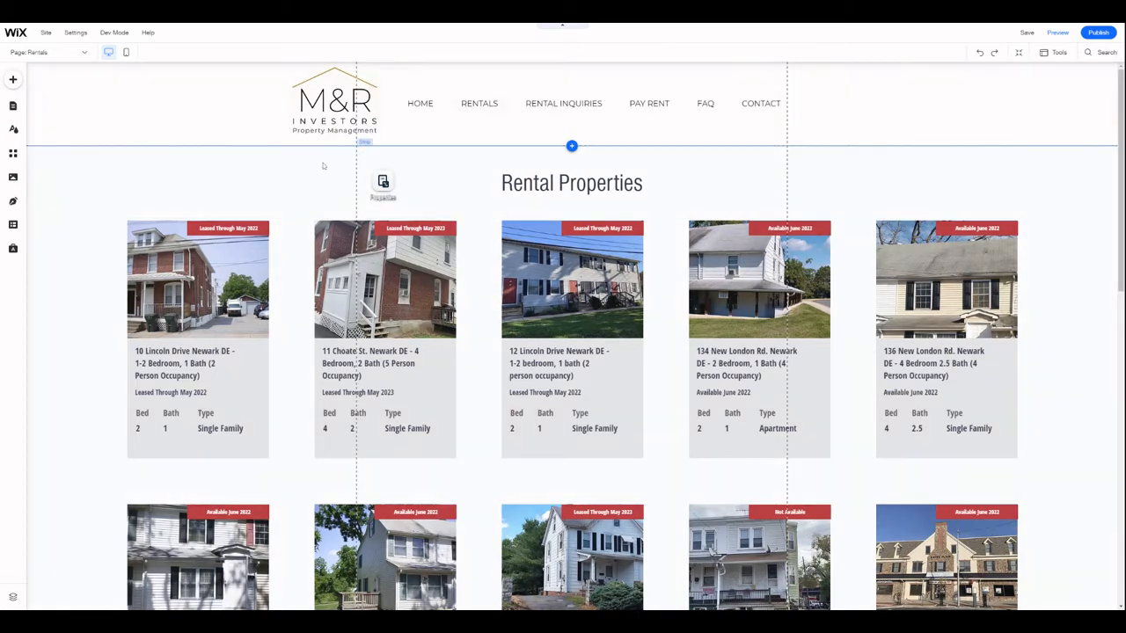
Step: Select the Properties dataset on the Rentals page and open its collection via Manage Content
left_click(383, 184)
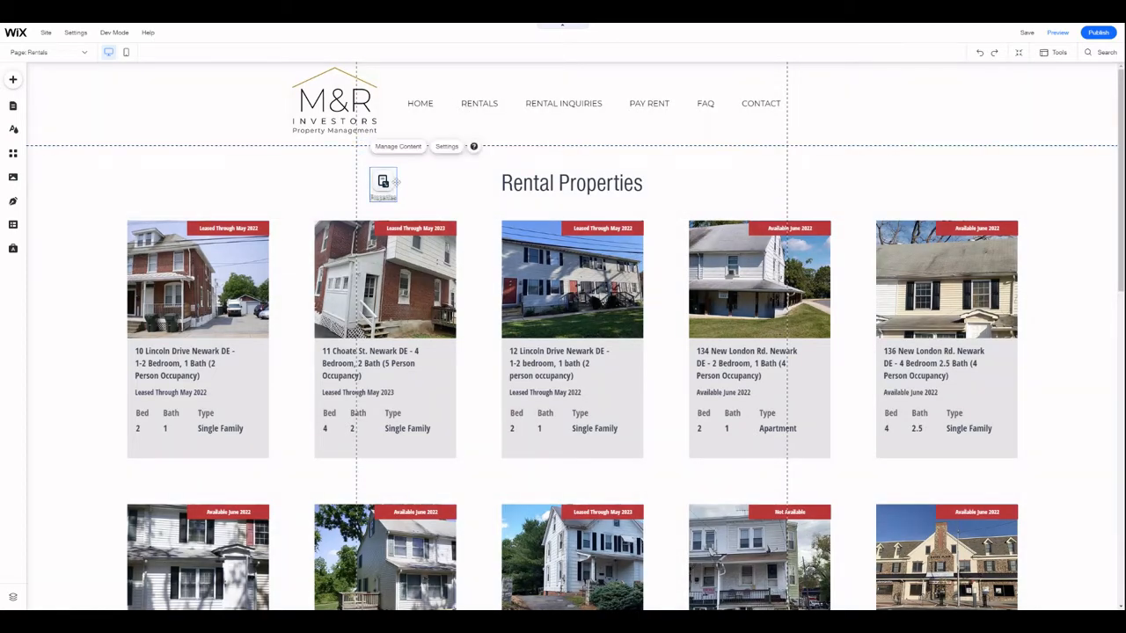
left_click(455, 191)
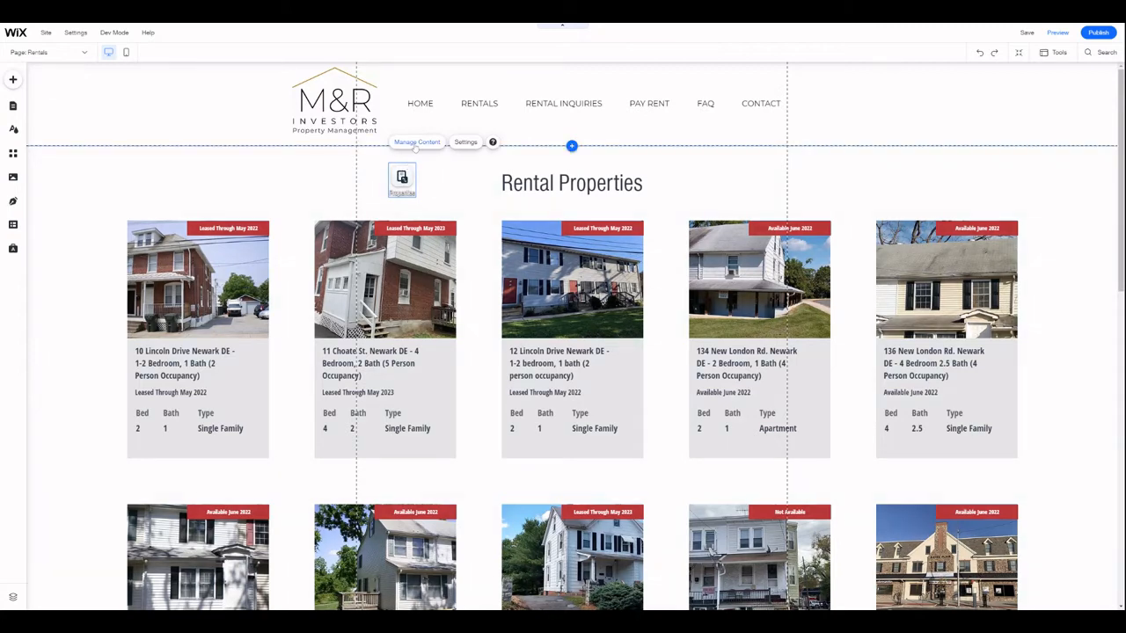
left_click(415, 141)
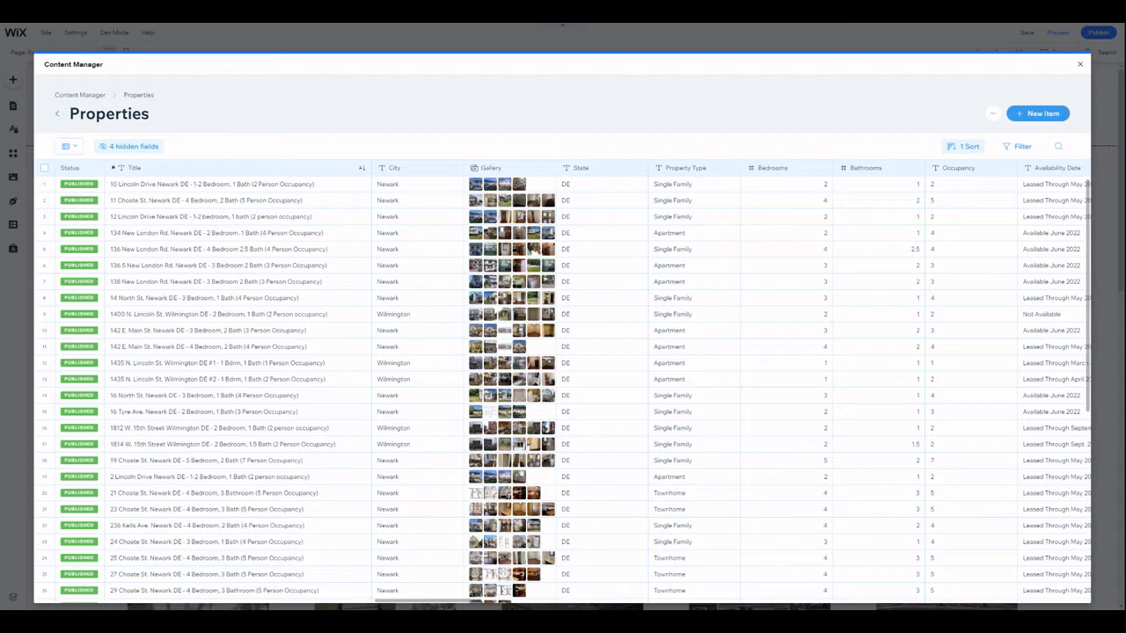
mouse_move(433, 159)
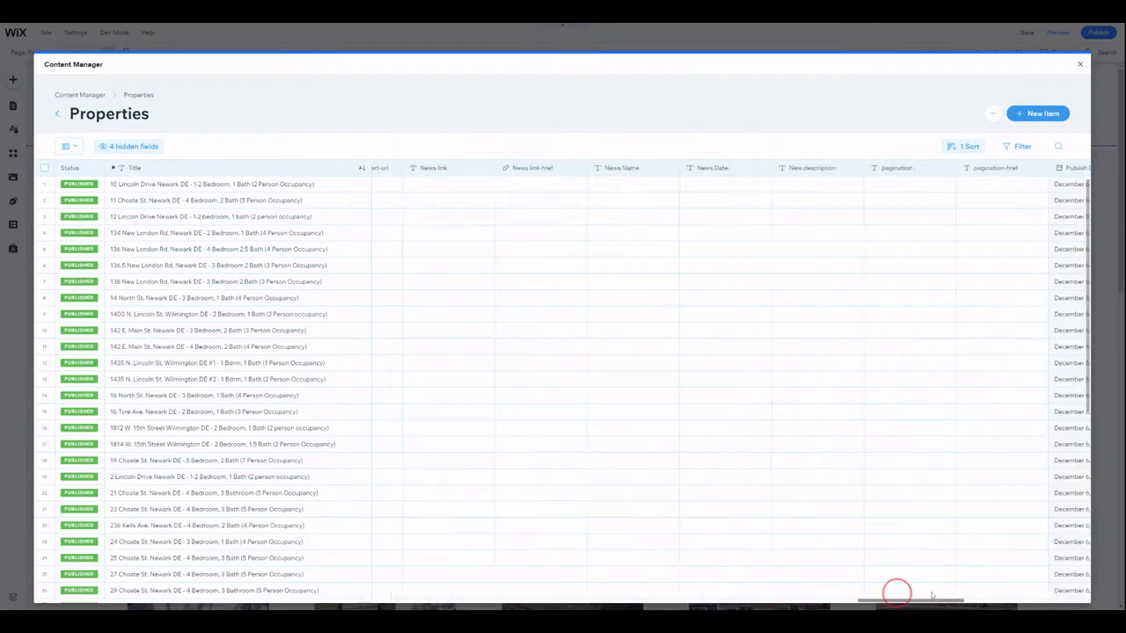
scroll("right", 3)
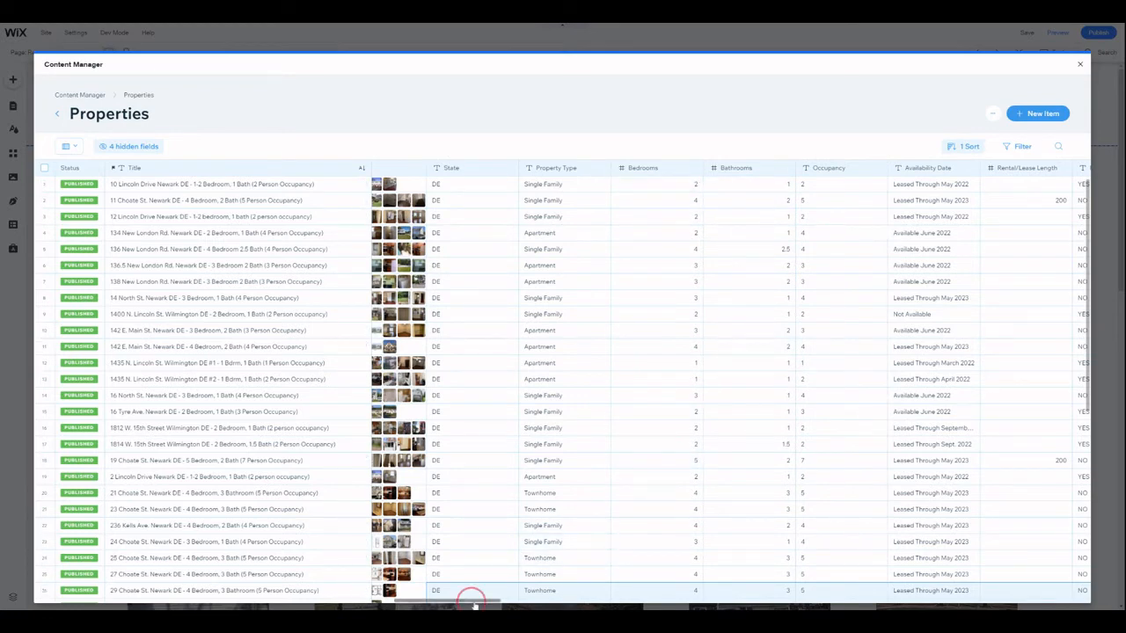
scroll("right", 3)
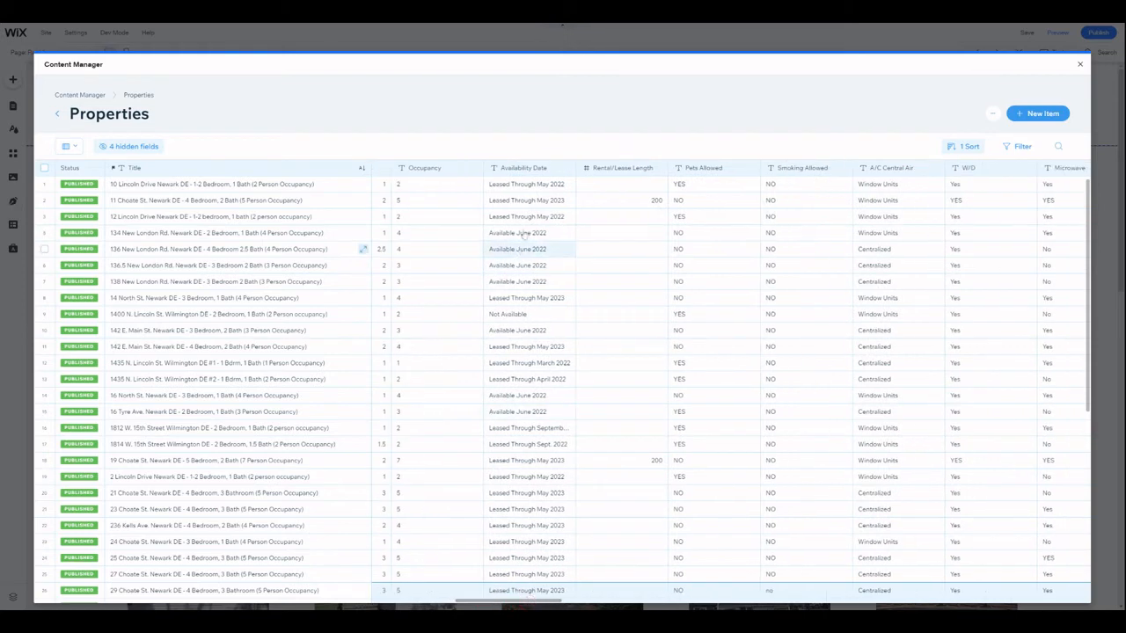
left_click(527, 185)
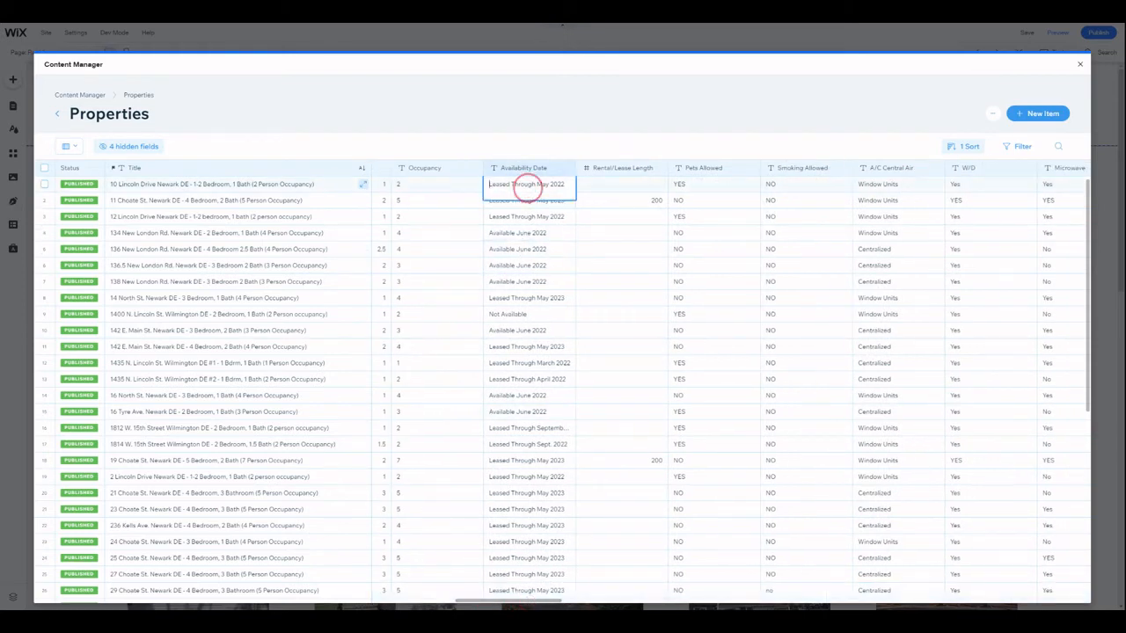
double_click(523, 185)
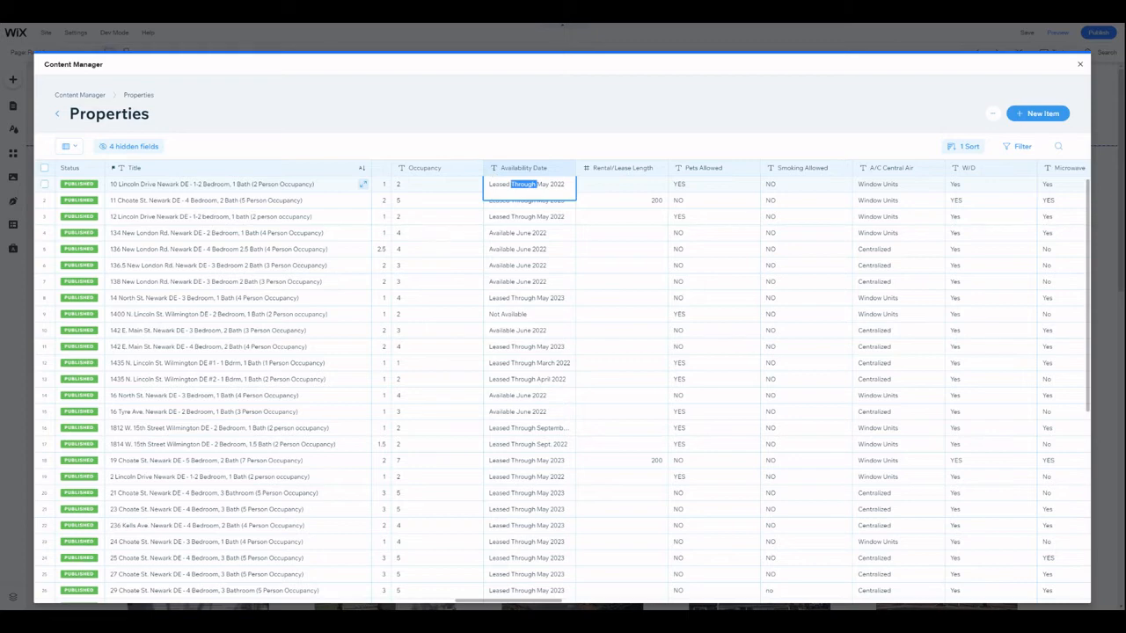
left_click(621, 185)
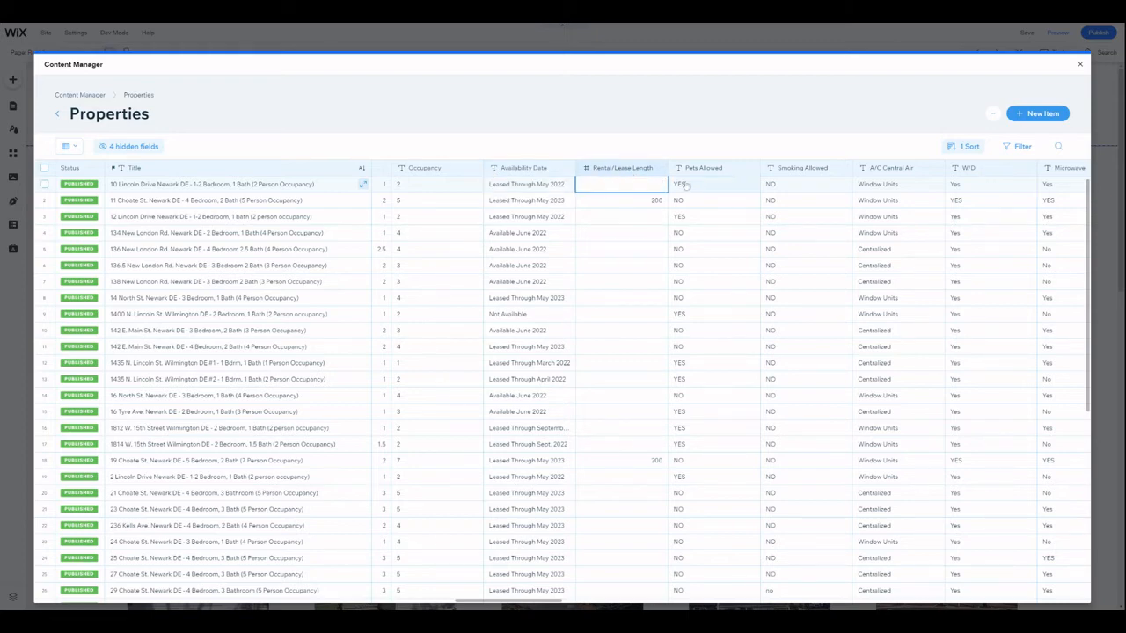
mouse_move(755, 197)
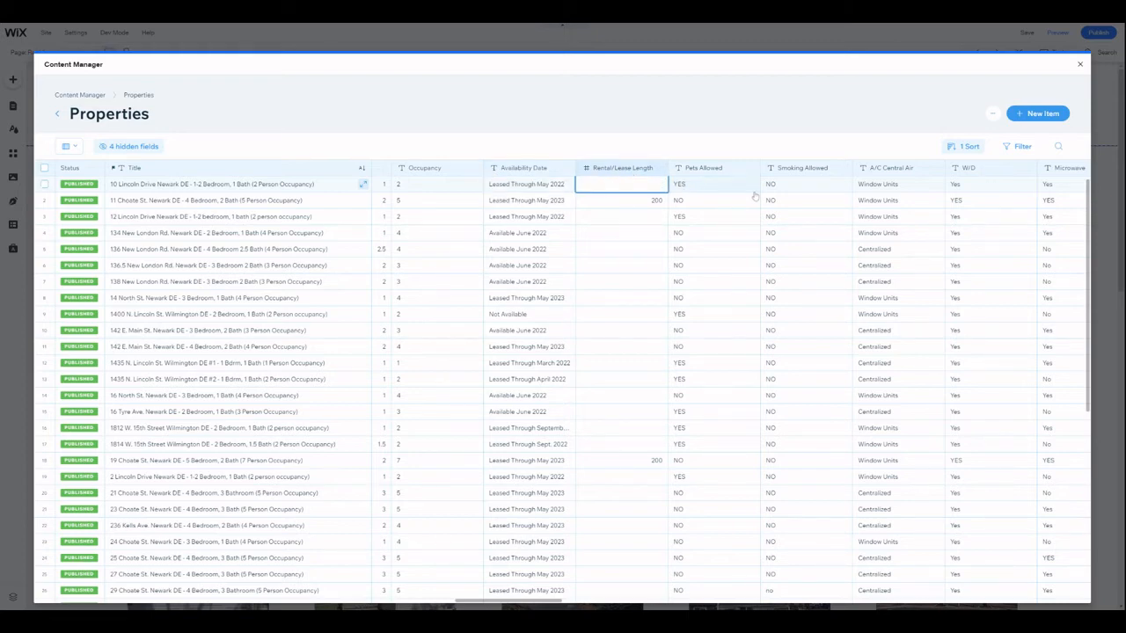
left_click(527, 184)
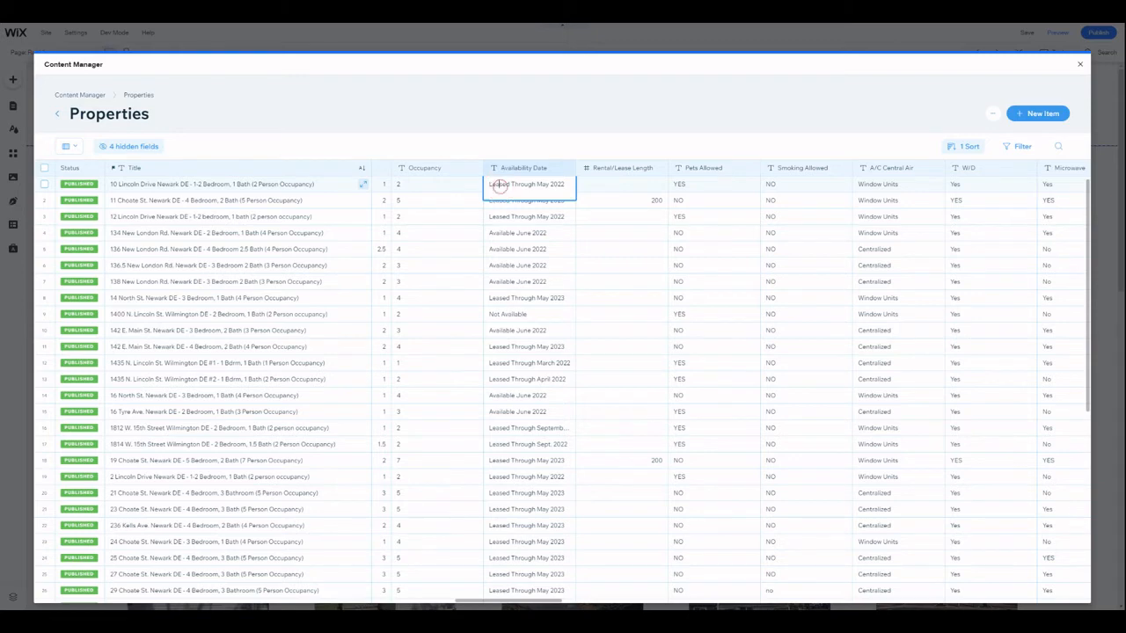
double_click(526, 184)
type("3")
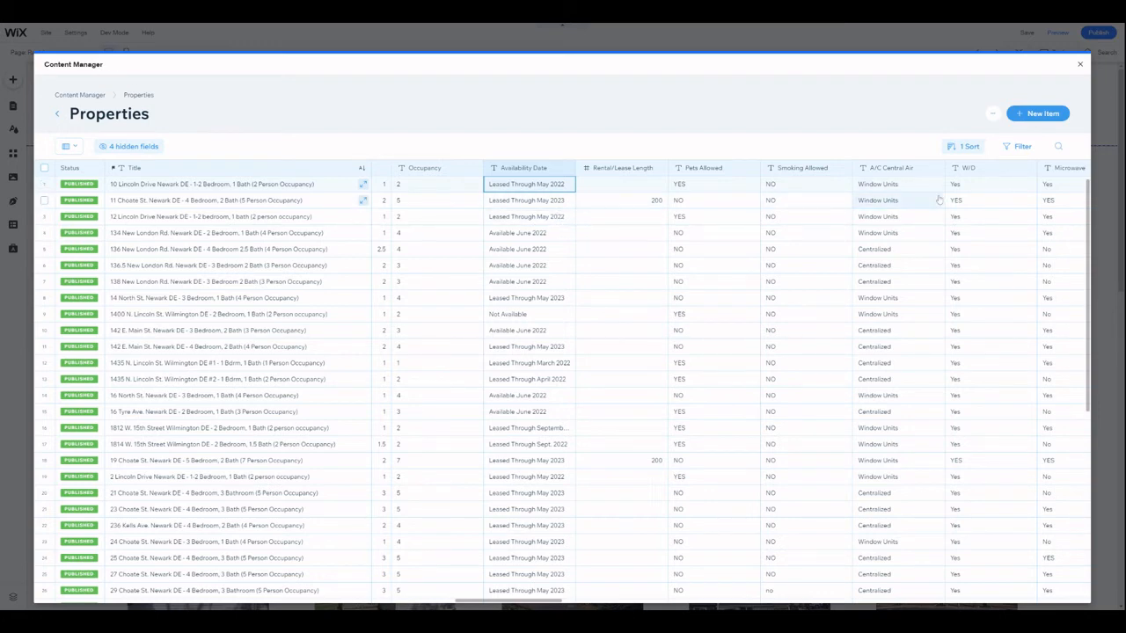
left_click(995, 112)
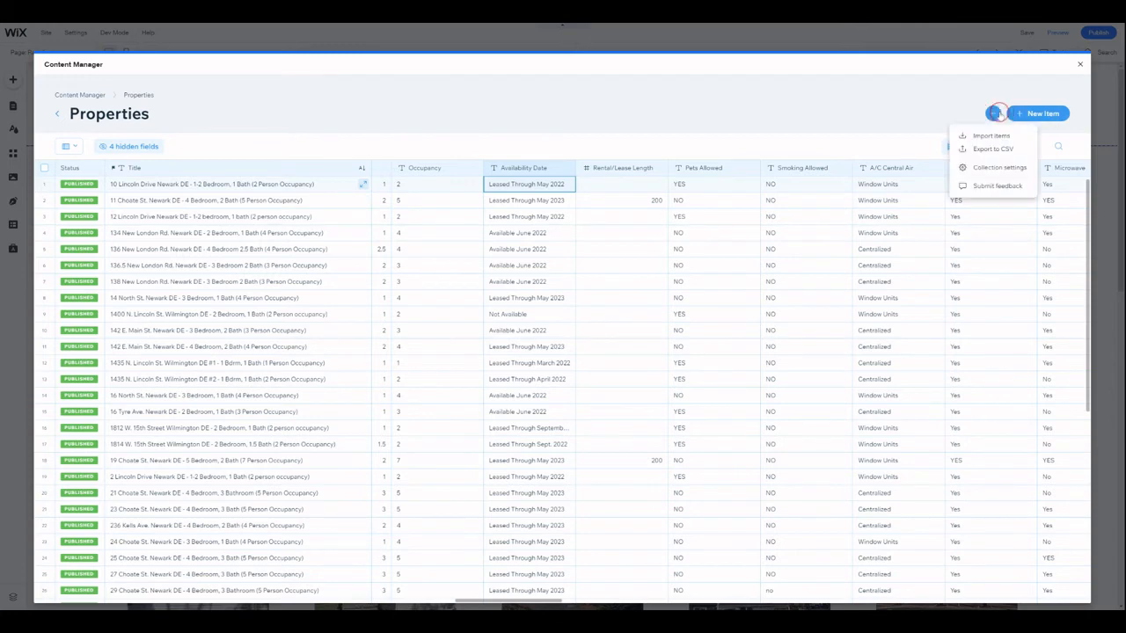
mouse_move(879, 107)
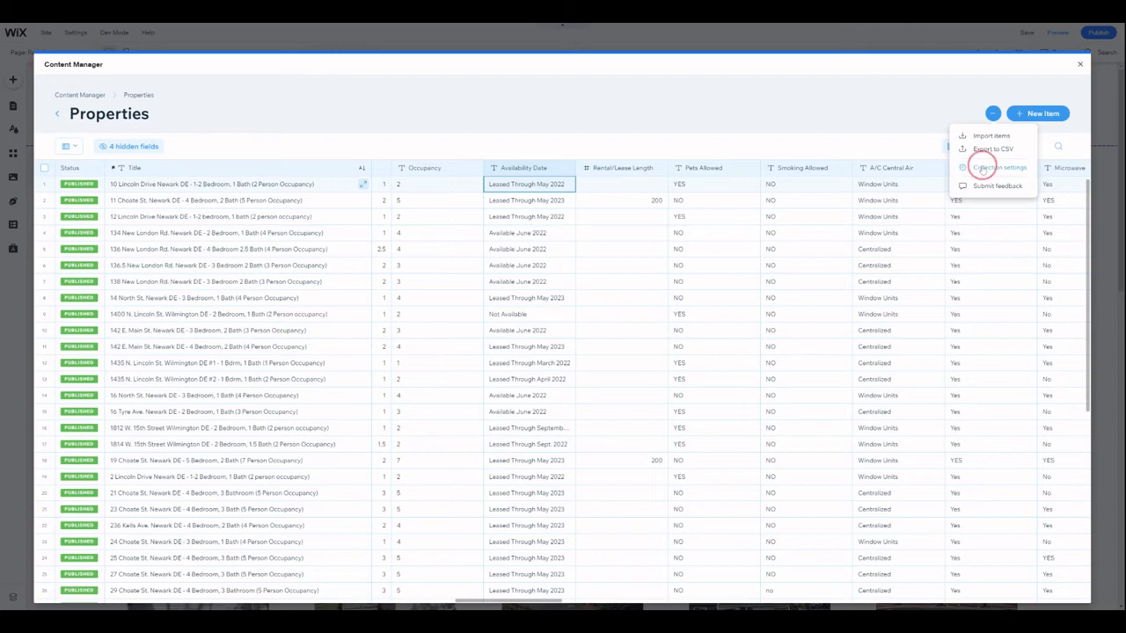
left_click(998, 167)
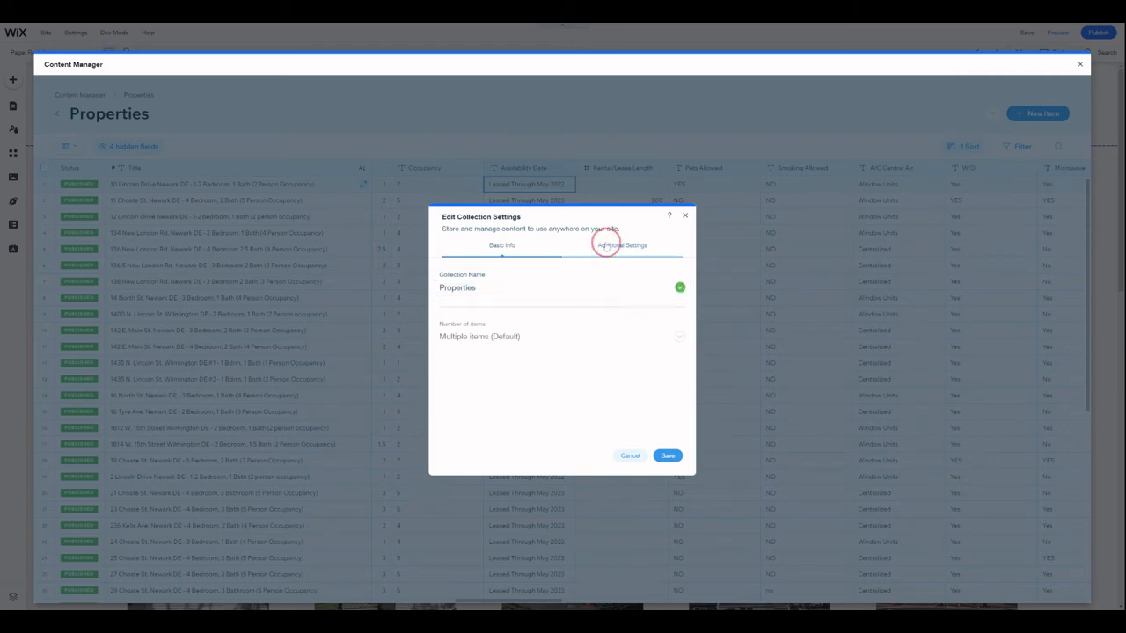
left_click(620, 246)
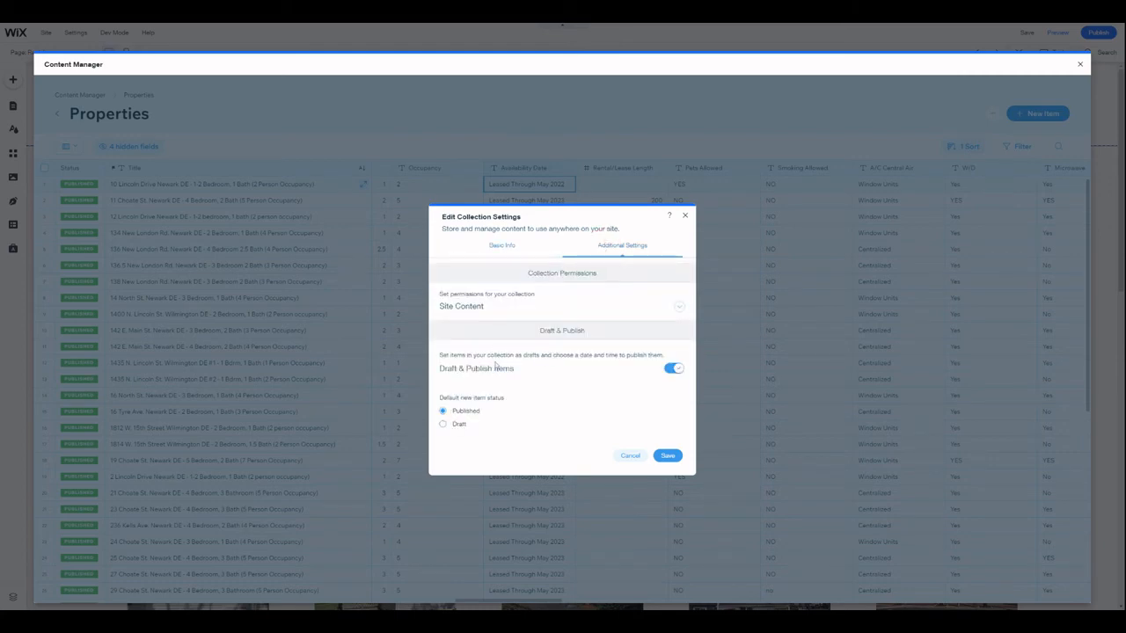
mouse_move(526, 373)
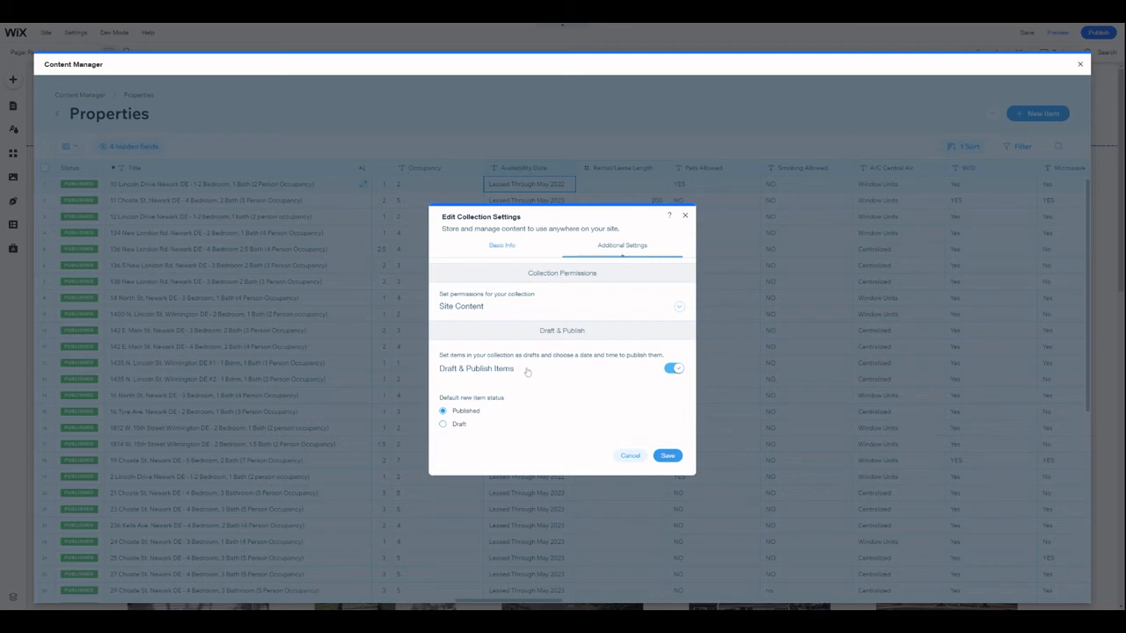
mouse_move(480, 408)
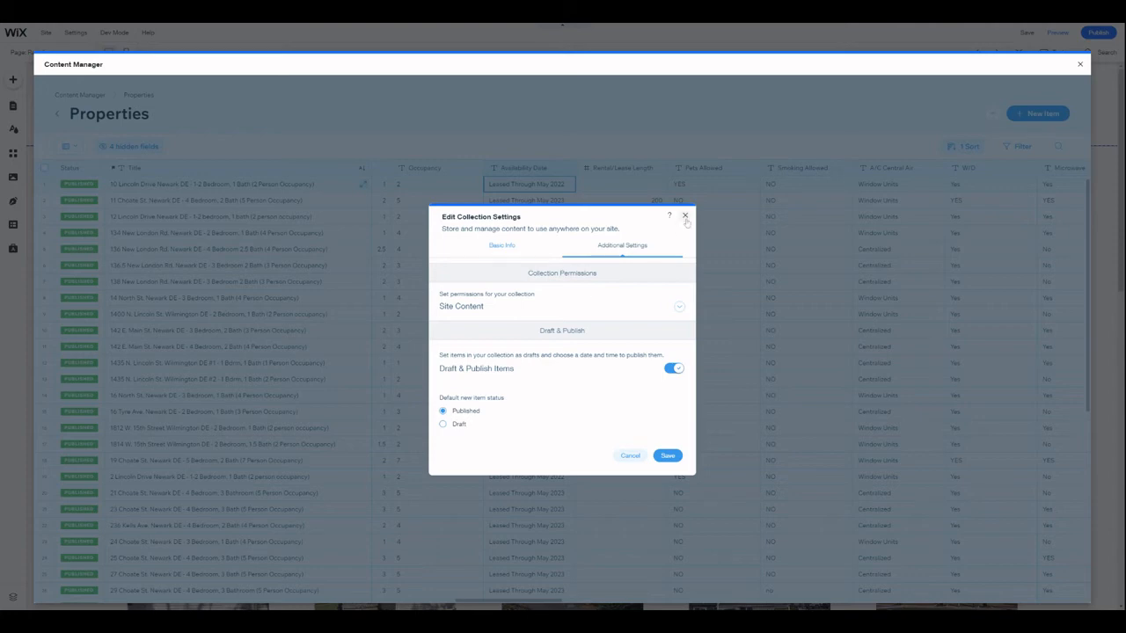
left_click(501, 246)
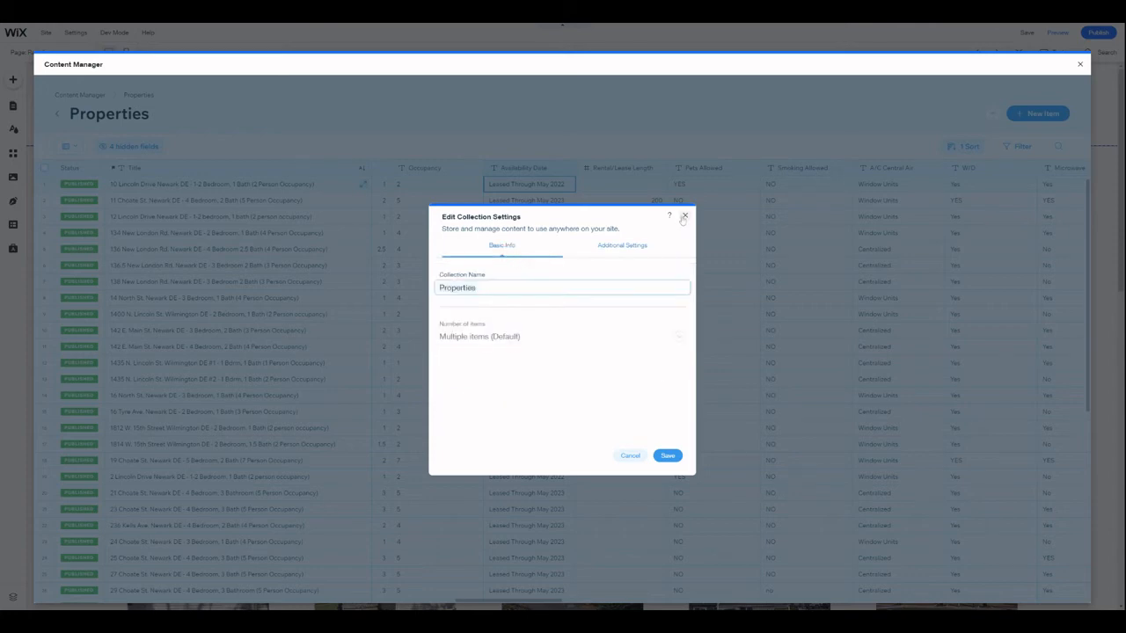
left_click(682, 216)
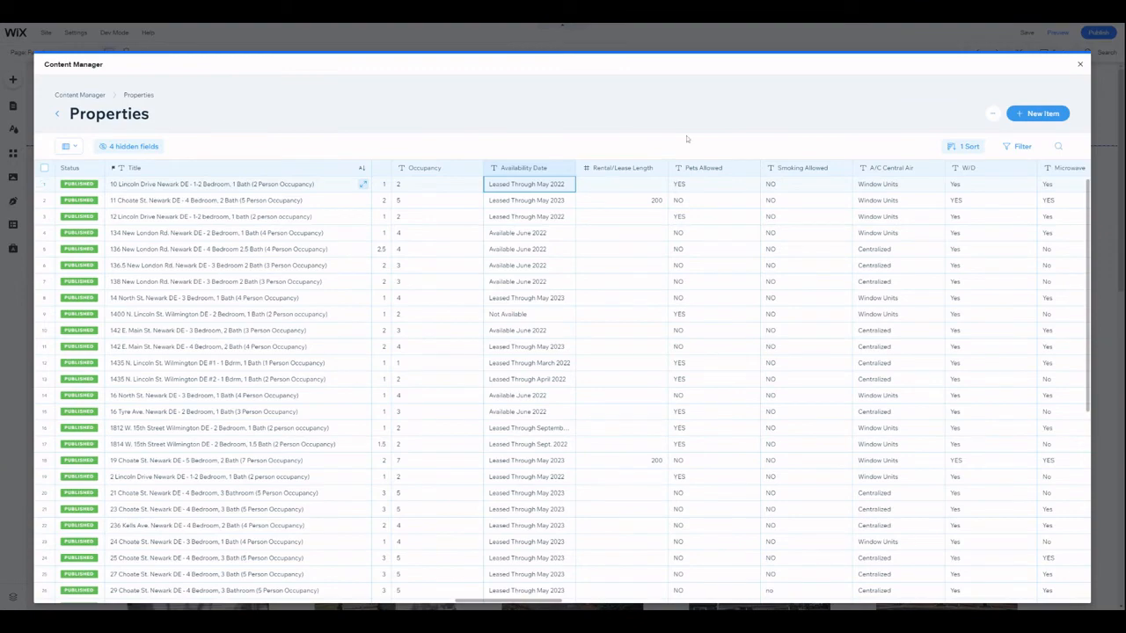
scroll("down", 3)
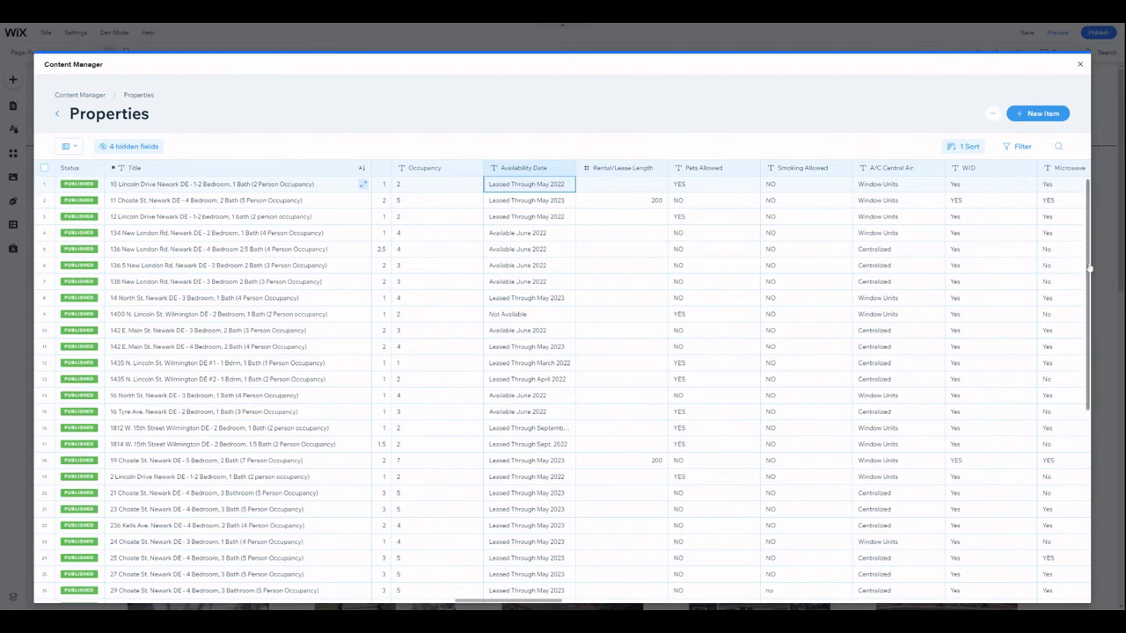
scroll("down", 3)
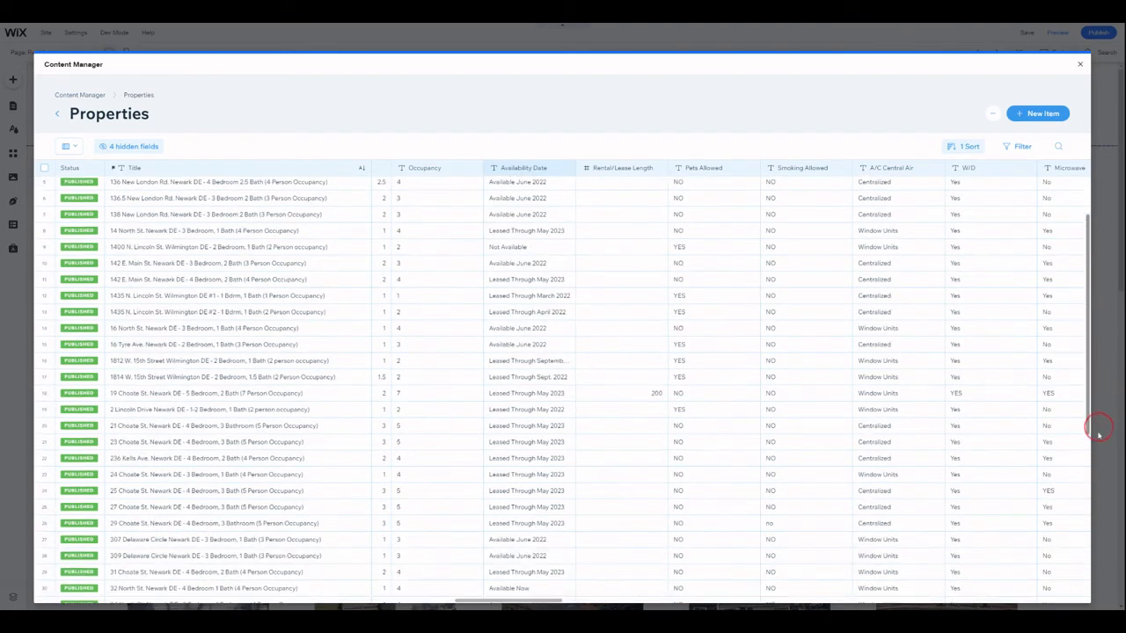
scroll("up", 3)
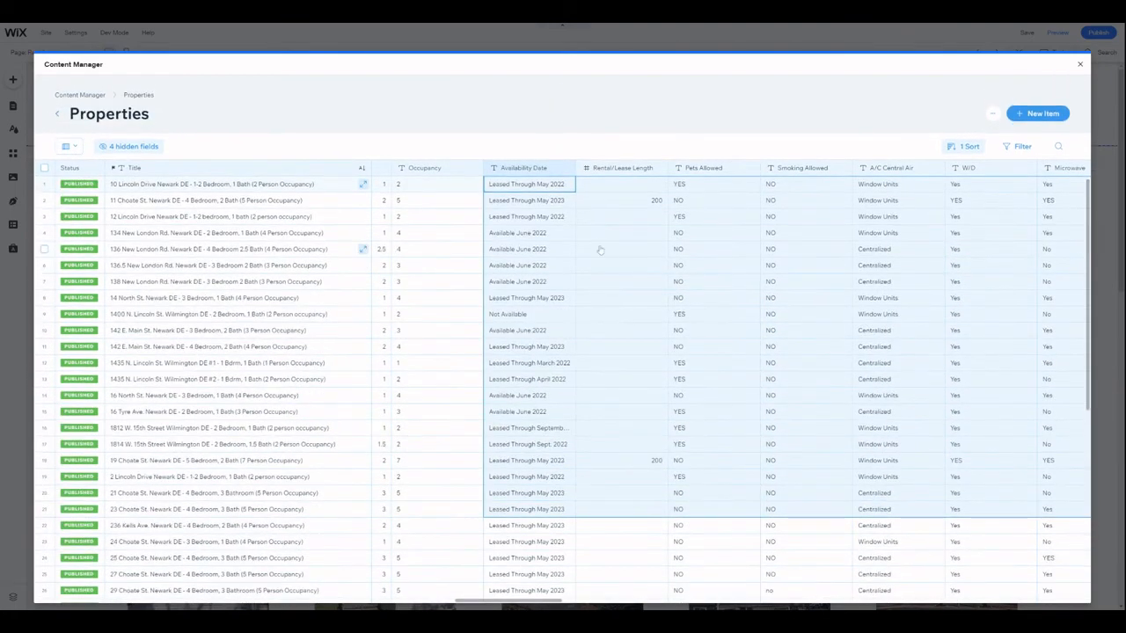
left_click(620, 232)
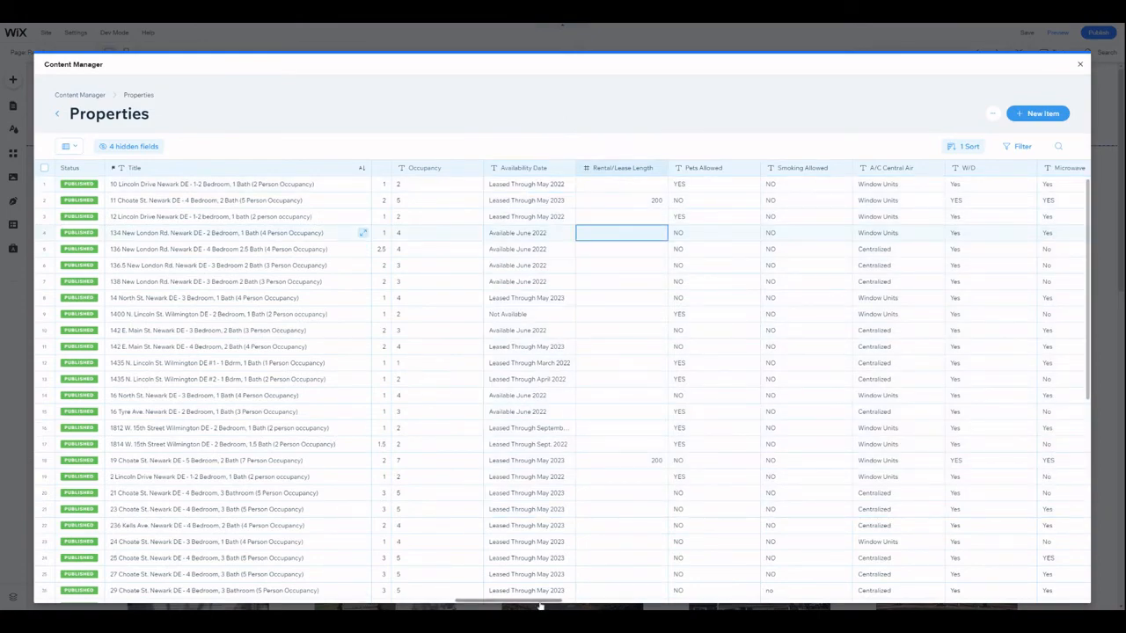
scroll("right", 3)
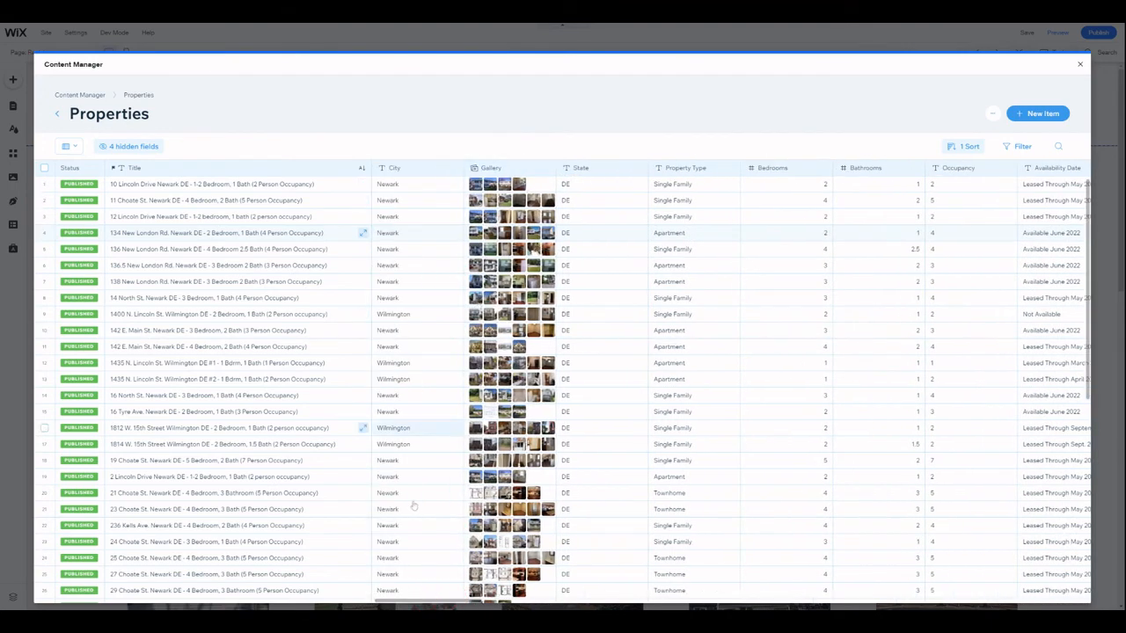
scroll("right", 3)
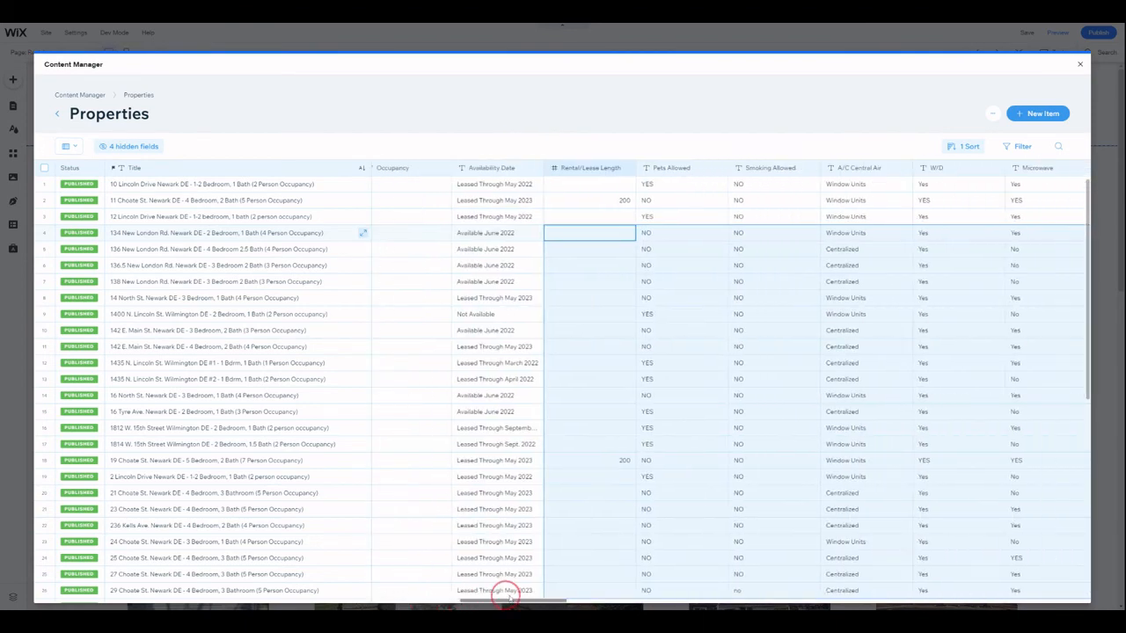
scroll("right", 3)
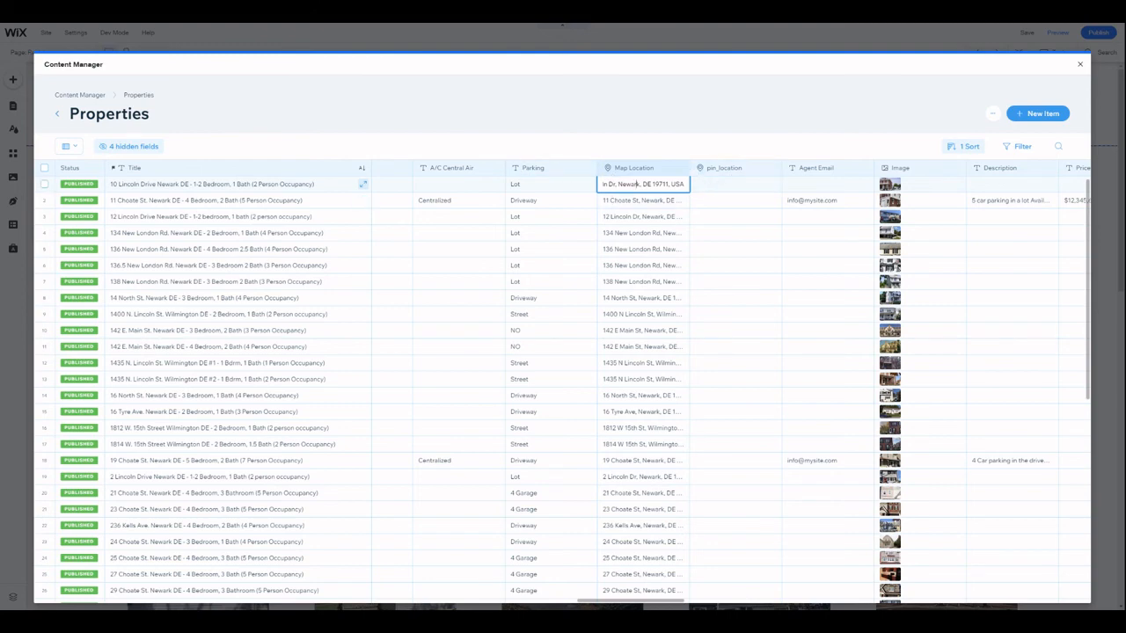
left_click(548, 185)
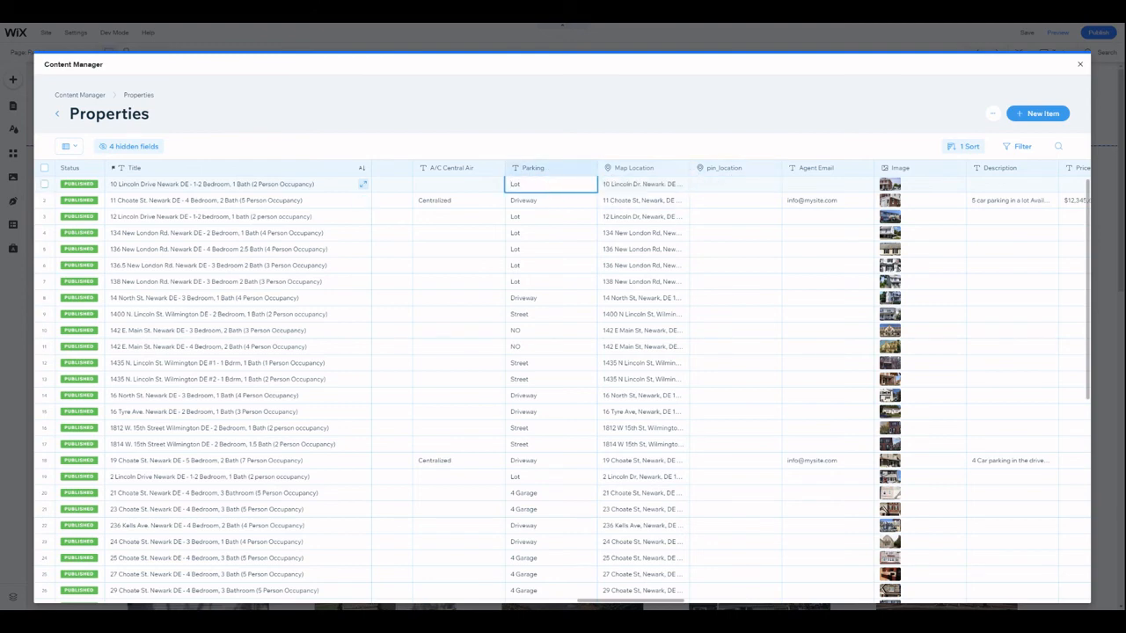